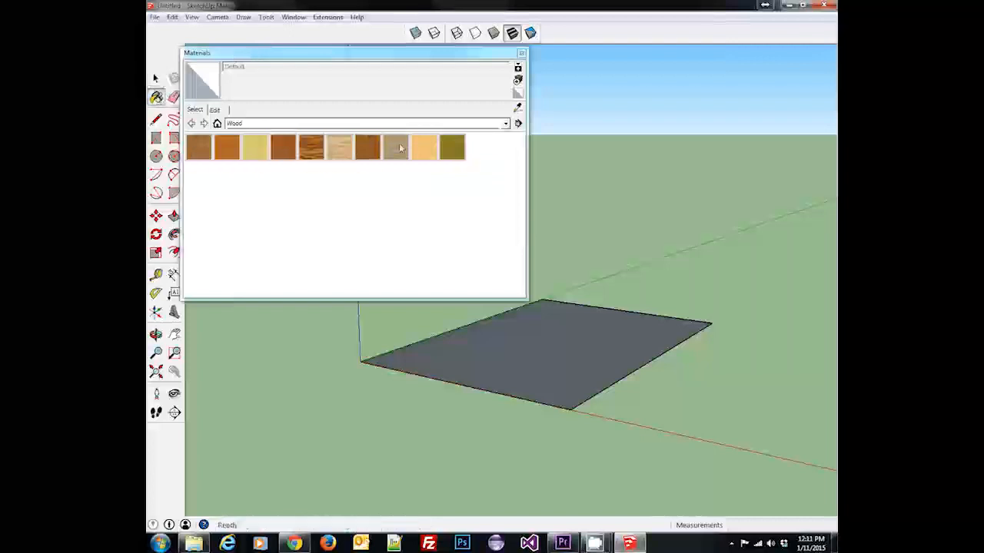
# - Paint the rectangle with several Wood collection materials, finishing with Wood_Plywood_Knots
pyautogui.click(199, 146)
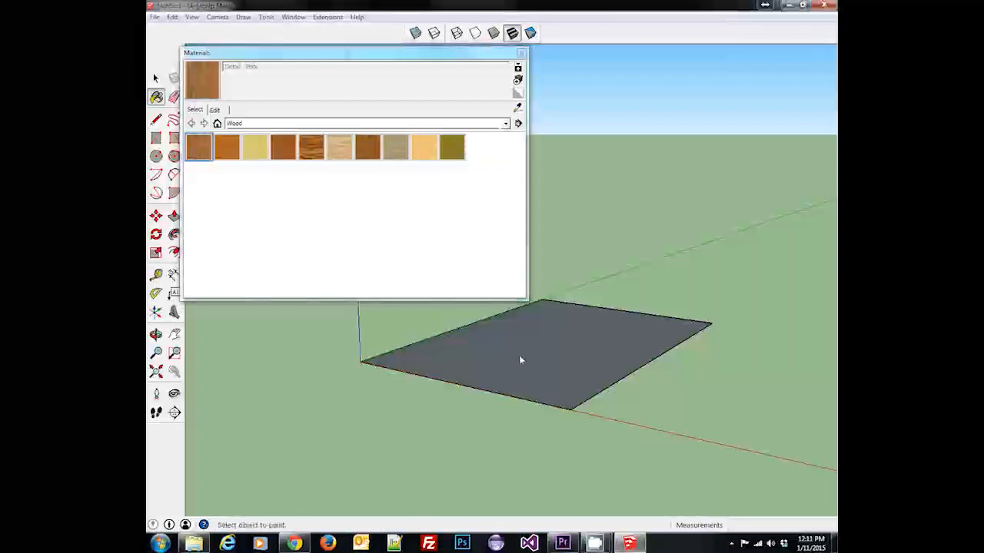
pyautogui.click(520, 360)
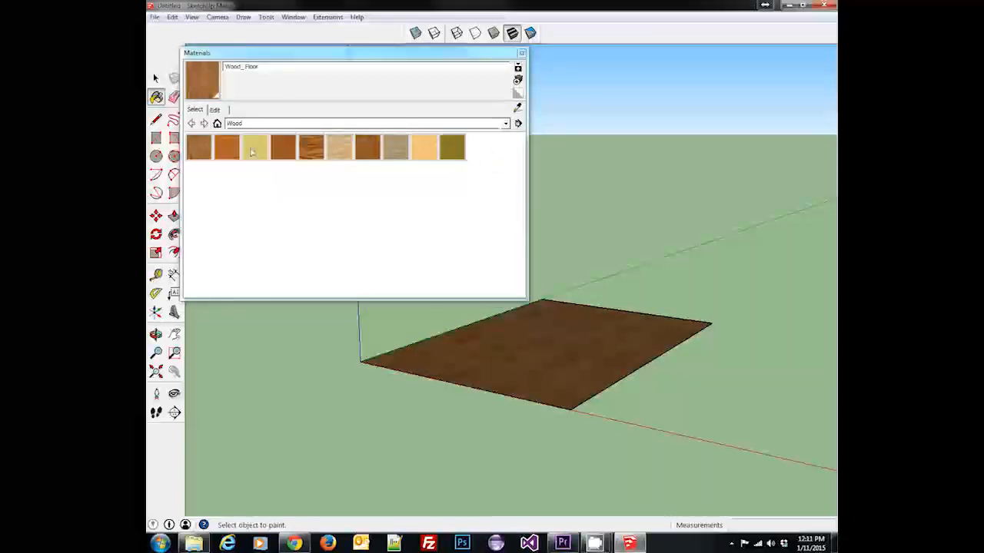
pyautogui.click(227, 147)
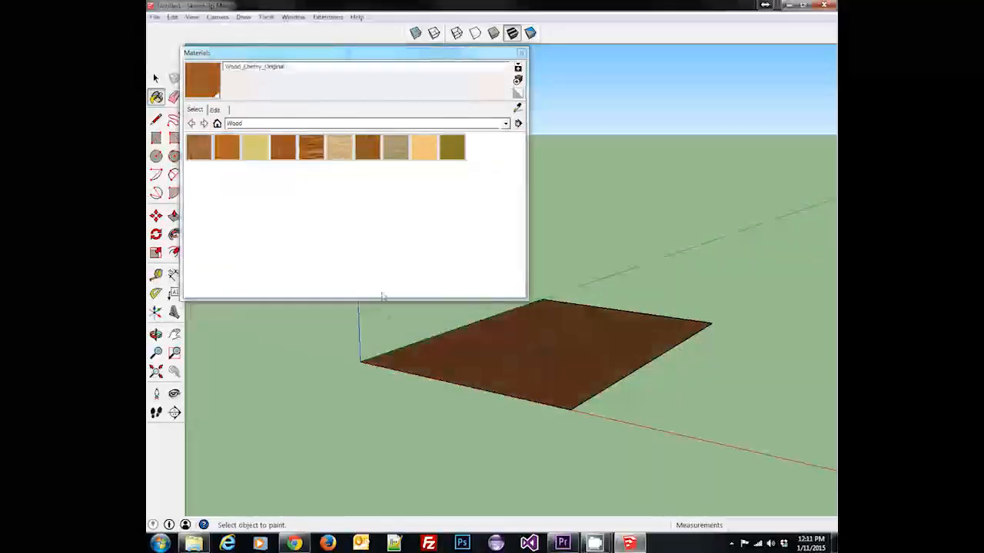
pyautogui.moveTo(424, 147)
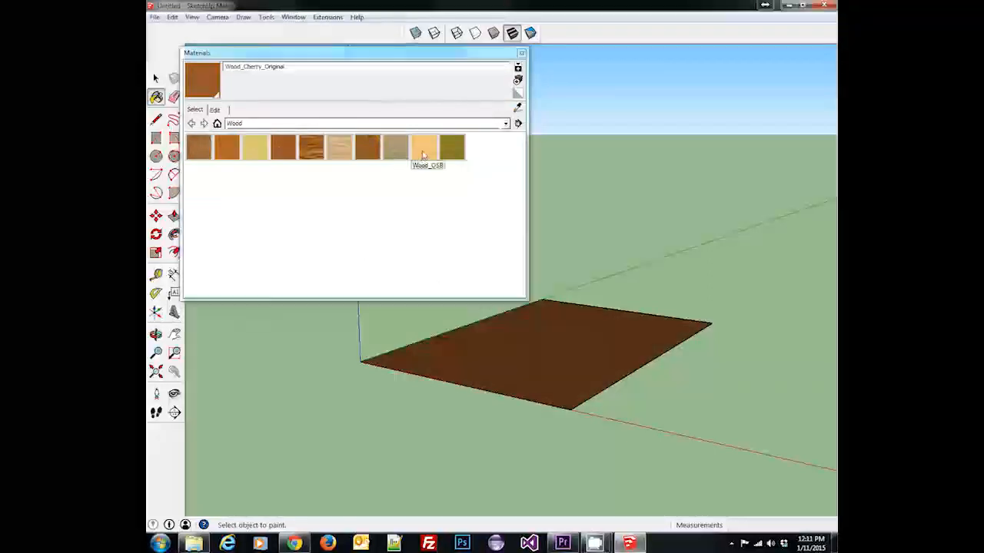
pyautogui.click(424, 147)
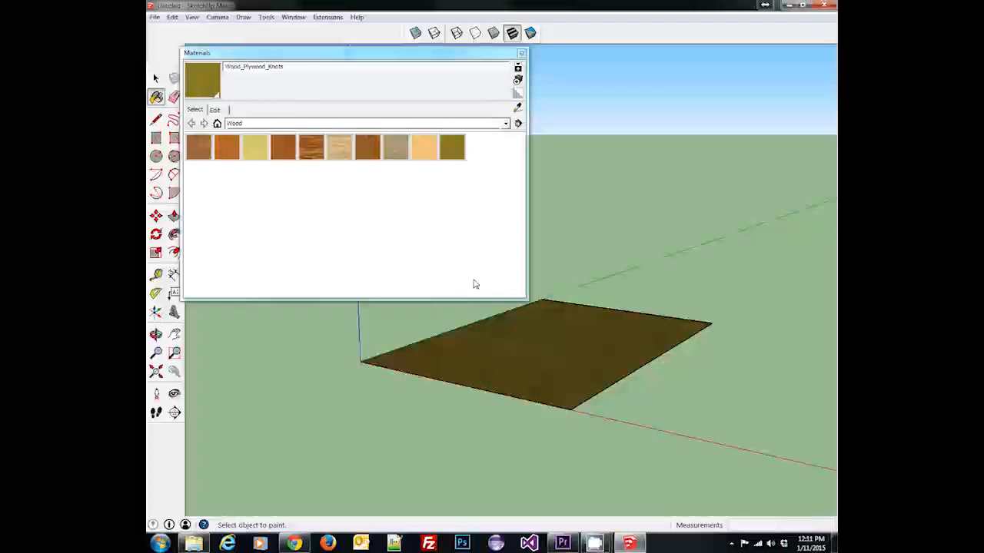
pyautogui.moveTo(467, 283)
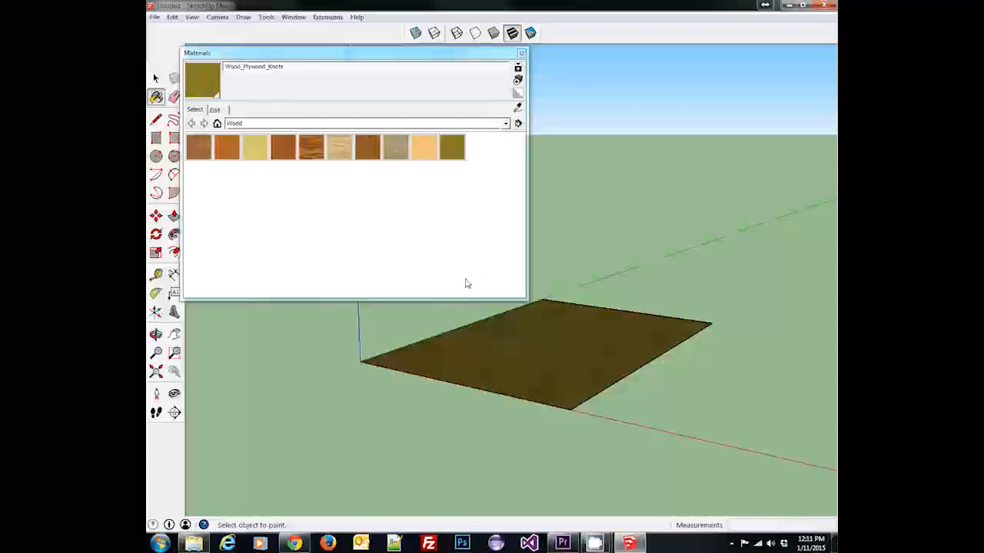
pyautogui.moveTo(457, 317)
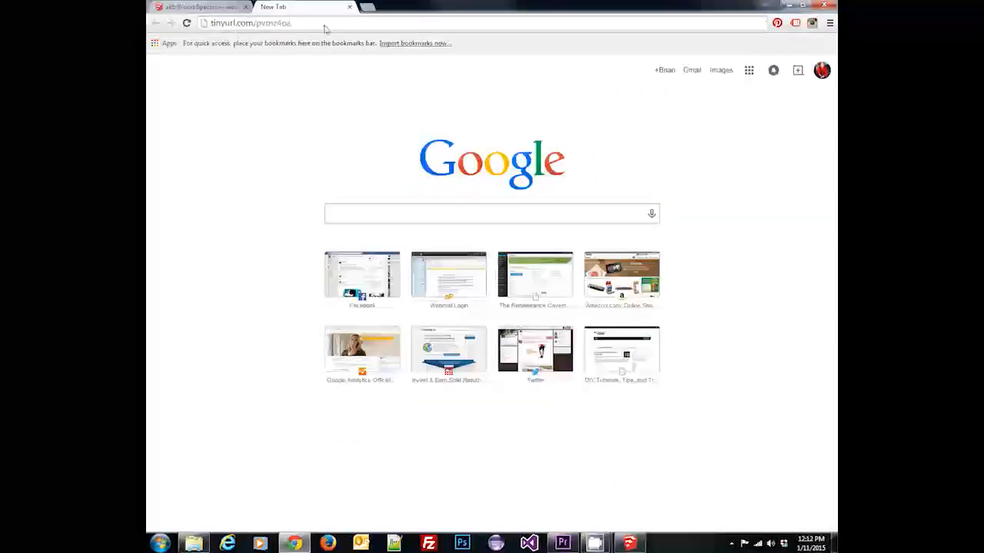
# - Download the akb Wood Species texture pack from the tinyurl link as a .skp and open it
pyautogui.click(186, 22)
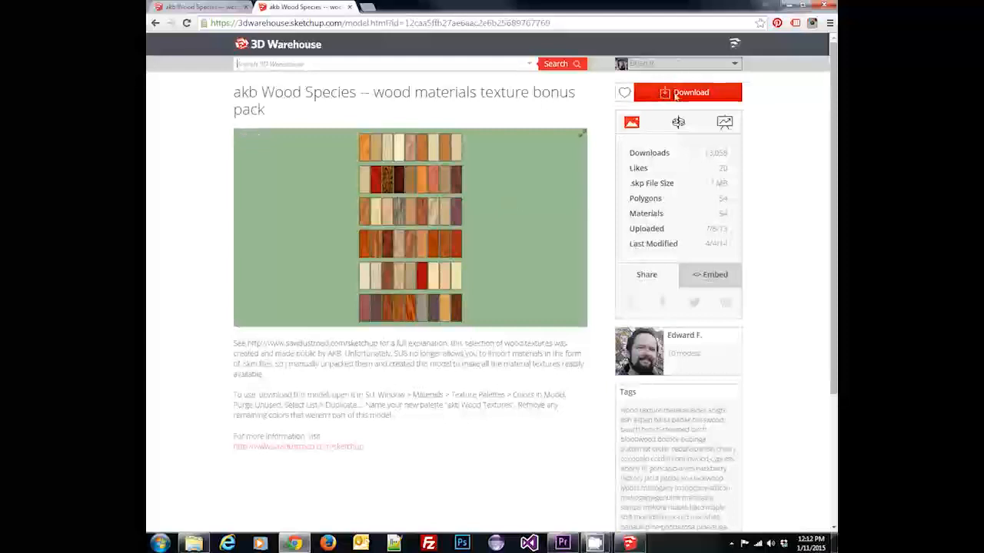
pyautogui.click(686, 93)
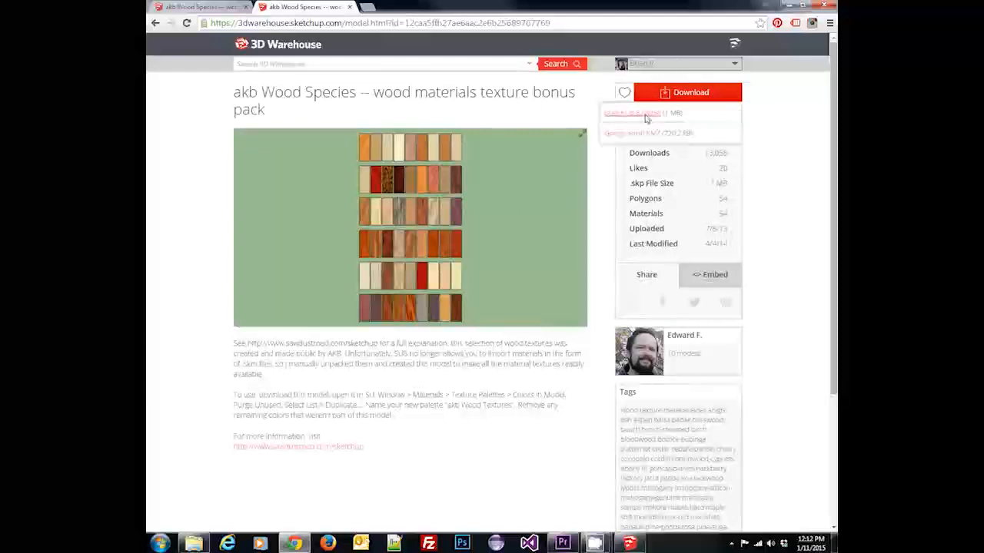
pyautogui.click(633, 113)
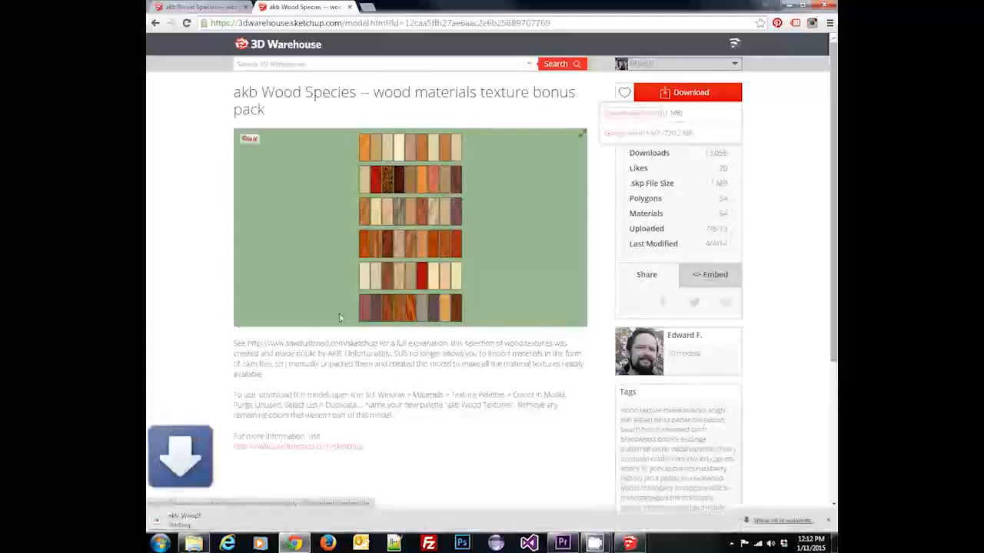
pyautogui.click(686, 92)
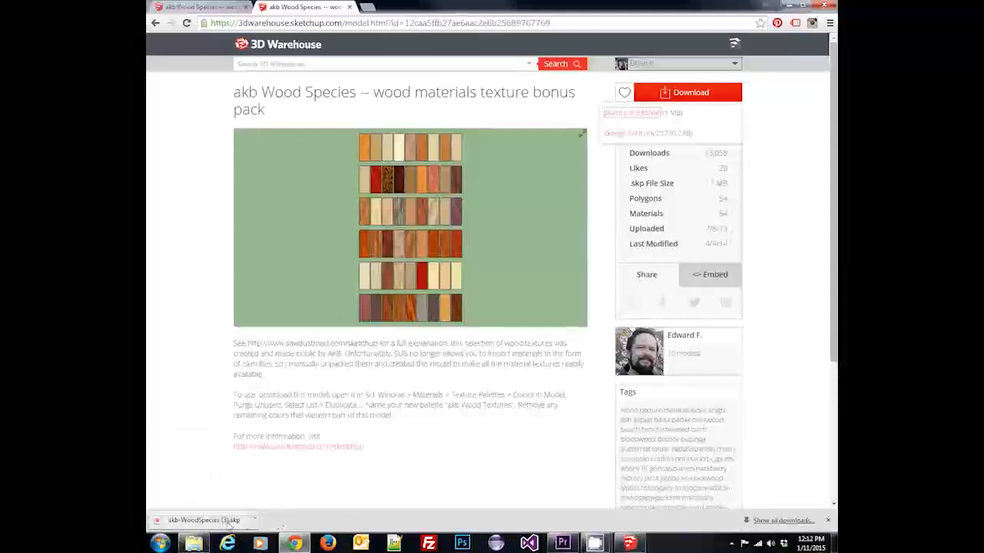
pyautogui.click(204, 520)
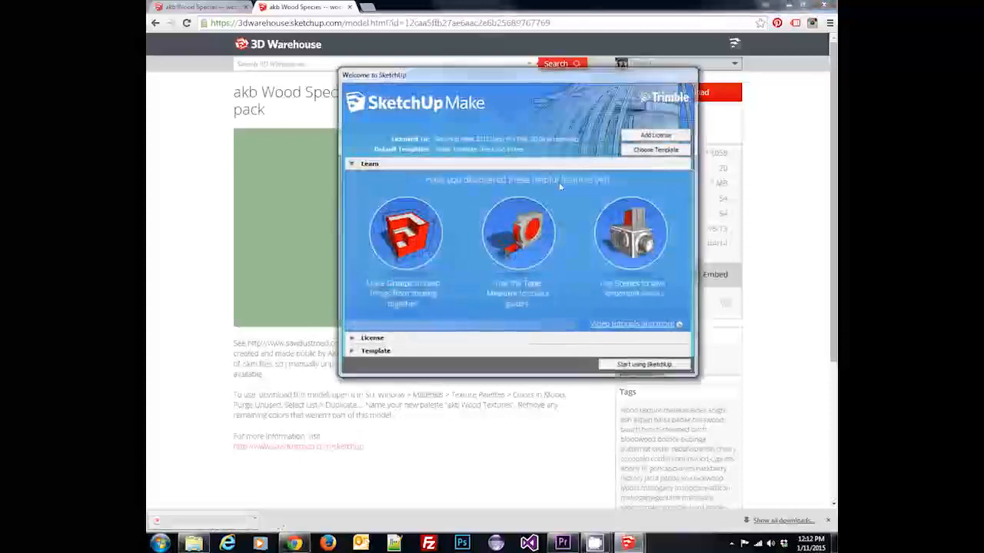
# - Dismiss the welcome screen and accept the file version warning to open the model
pyautogui.click(644, 364)
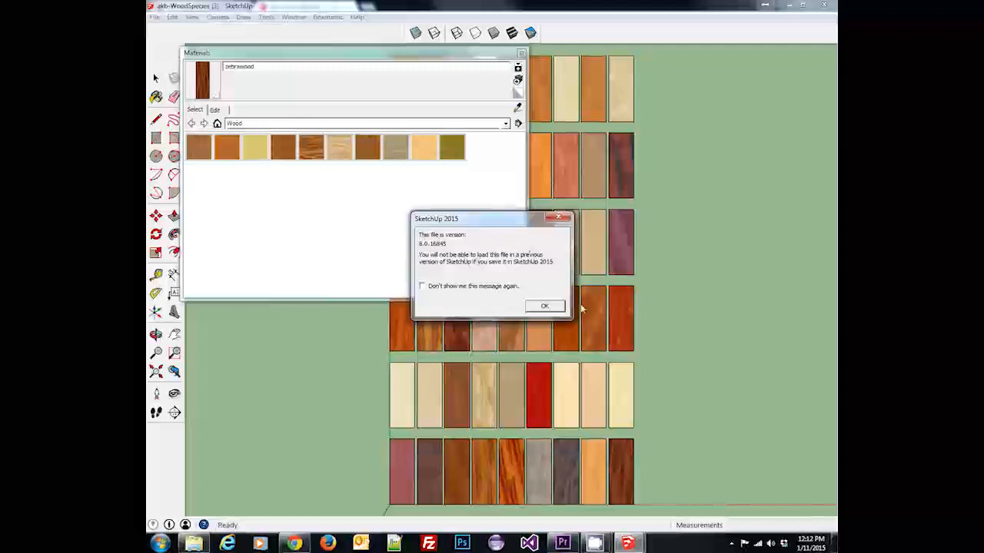
pyautogui.click(544, 305)
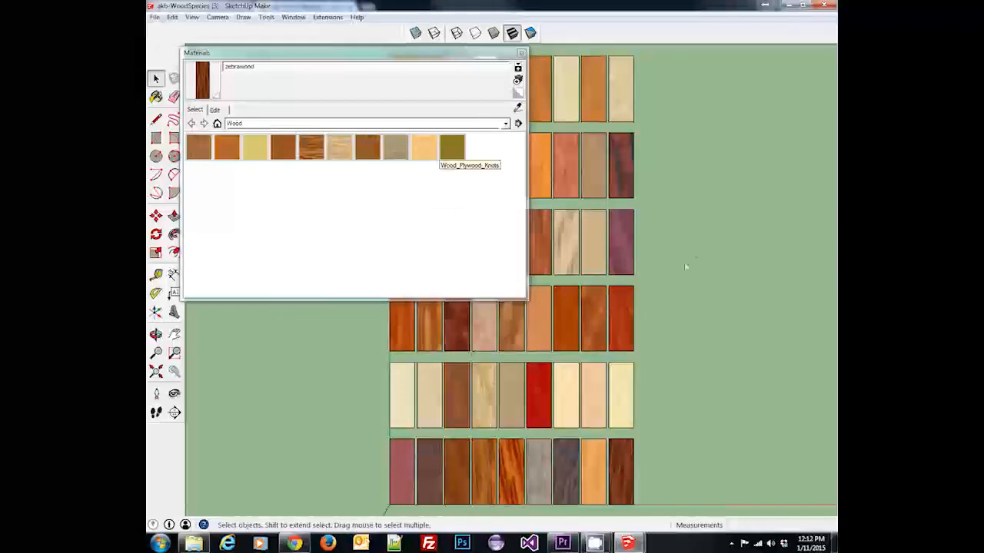
pyautogui.moveTo(374, 478)
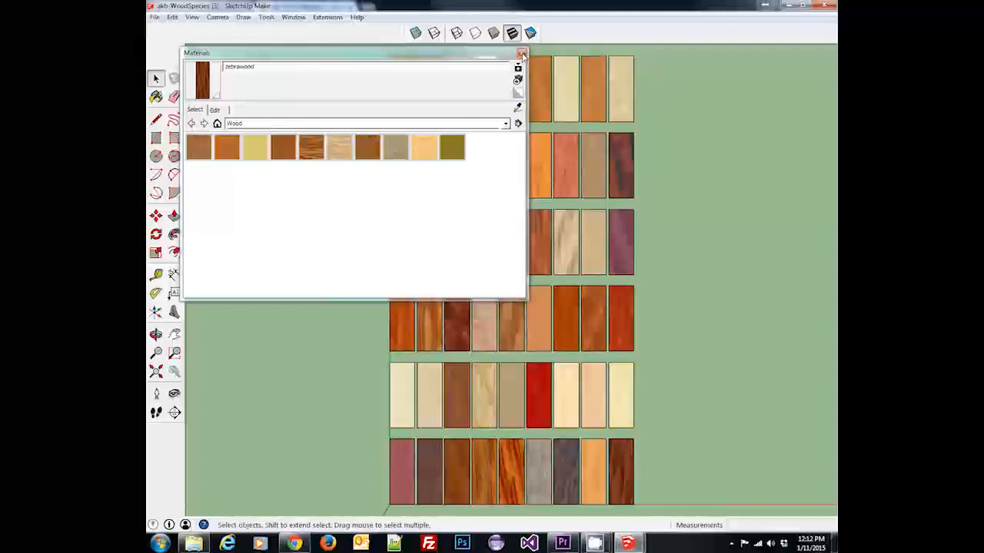
# - Reopen the Materials browser with Paint Bucket active and switch to the In Model collection
pyautogui.click(522, 53)
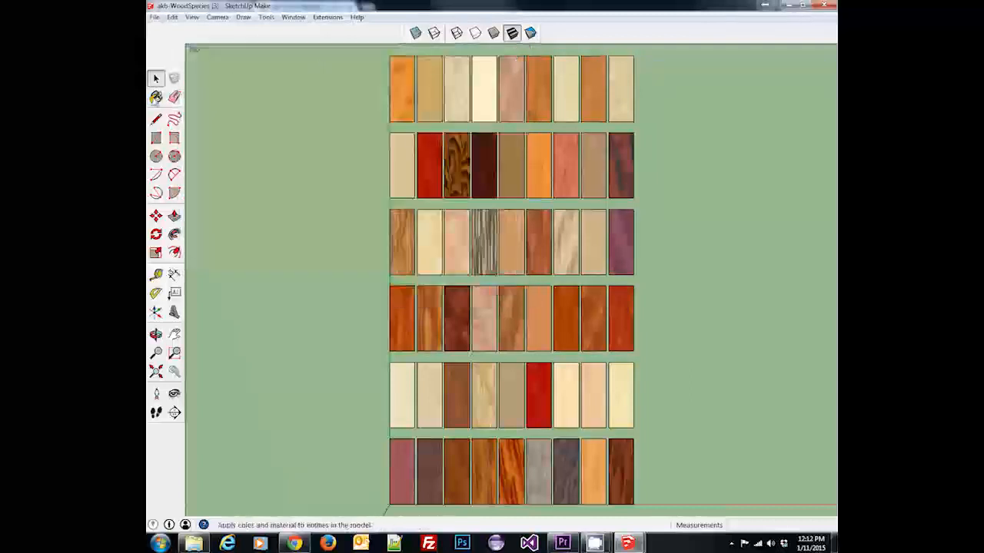
pyautogui.click(156, 98)
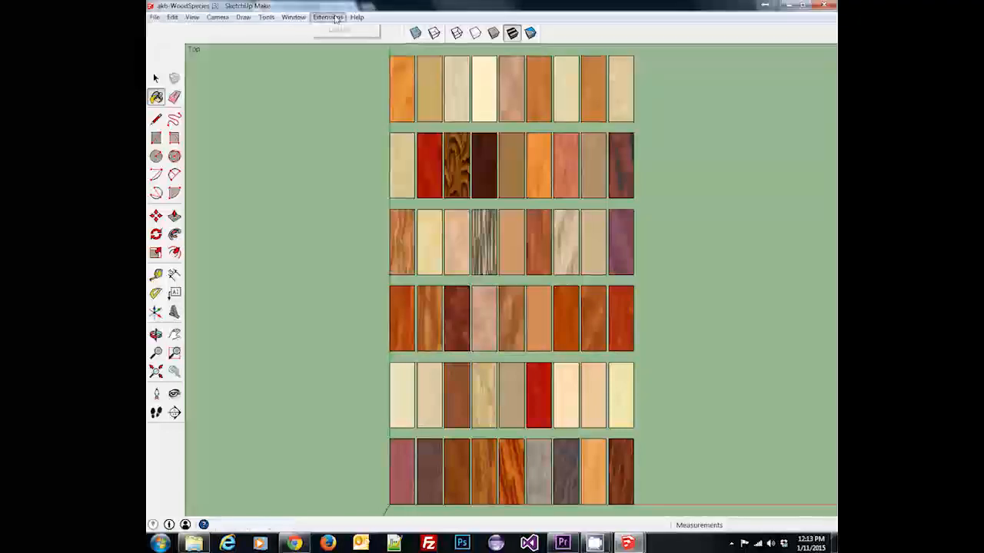
pyautogui.click(293, 17)
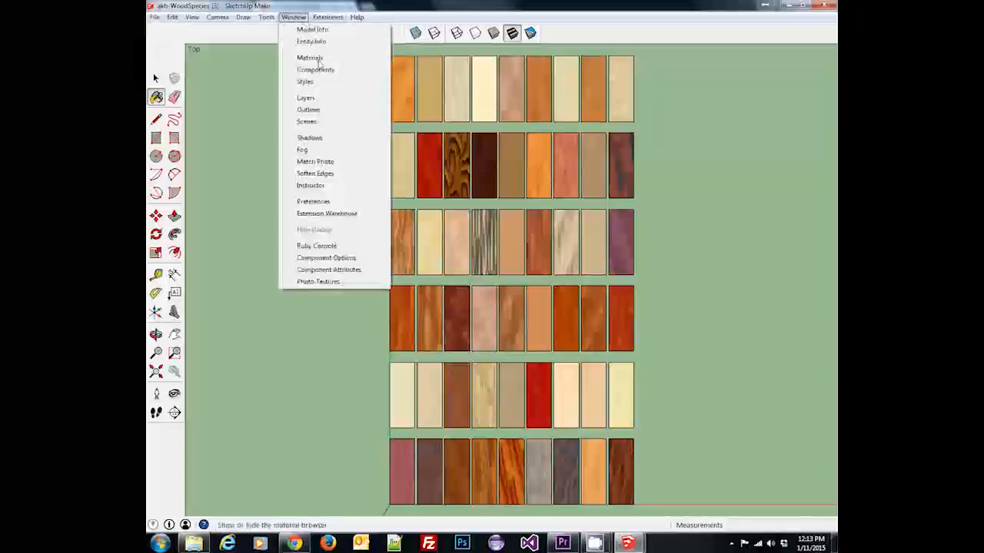
pyautogui.click(310, 58)
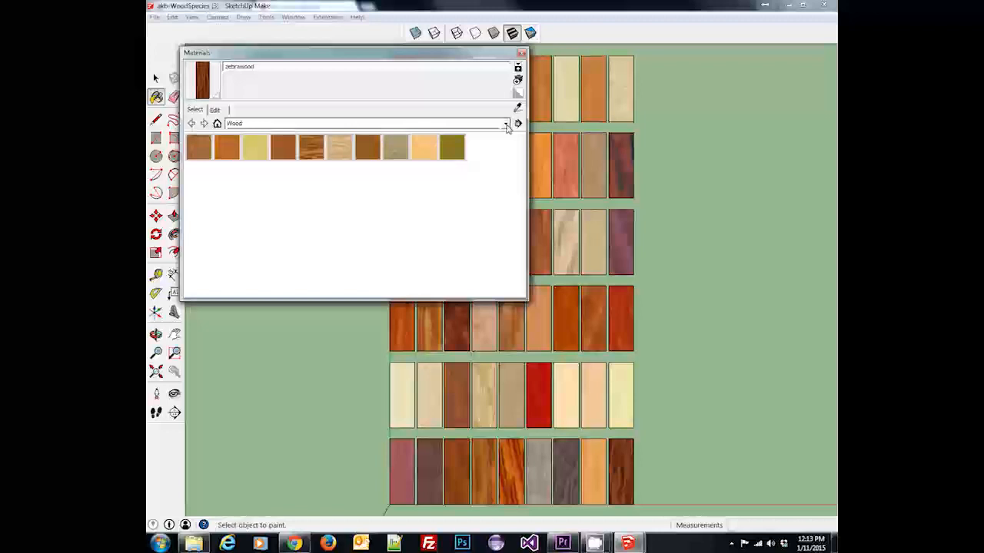
pyautogui.click(504, 123)
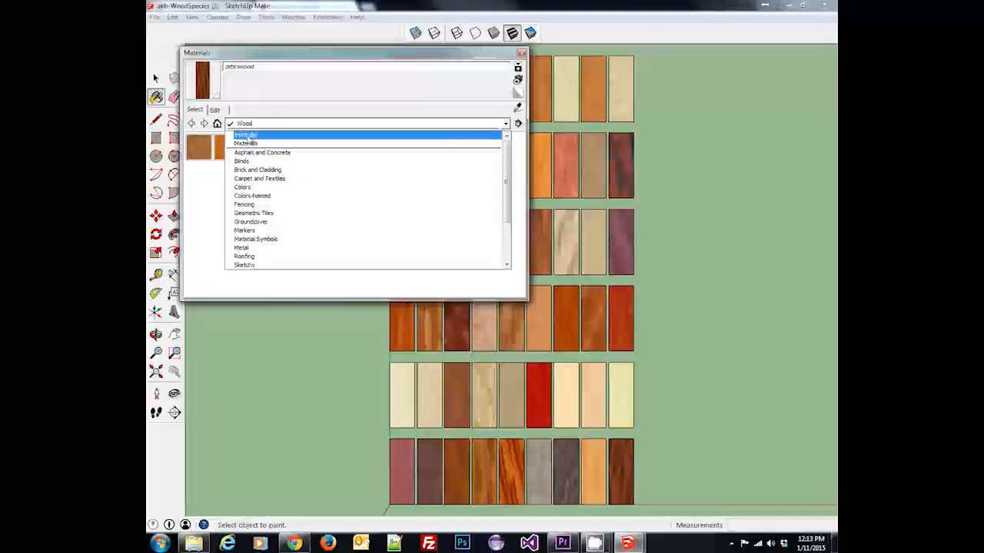
pyautogui.click(244, 134)
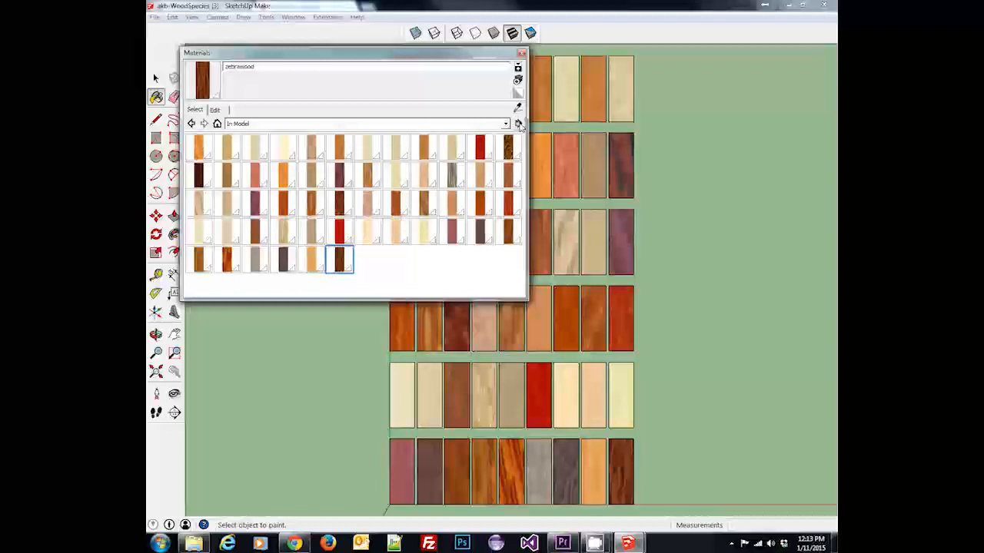
pyautogui.moveTo(473, 128)
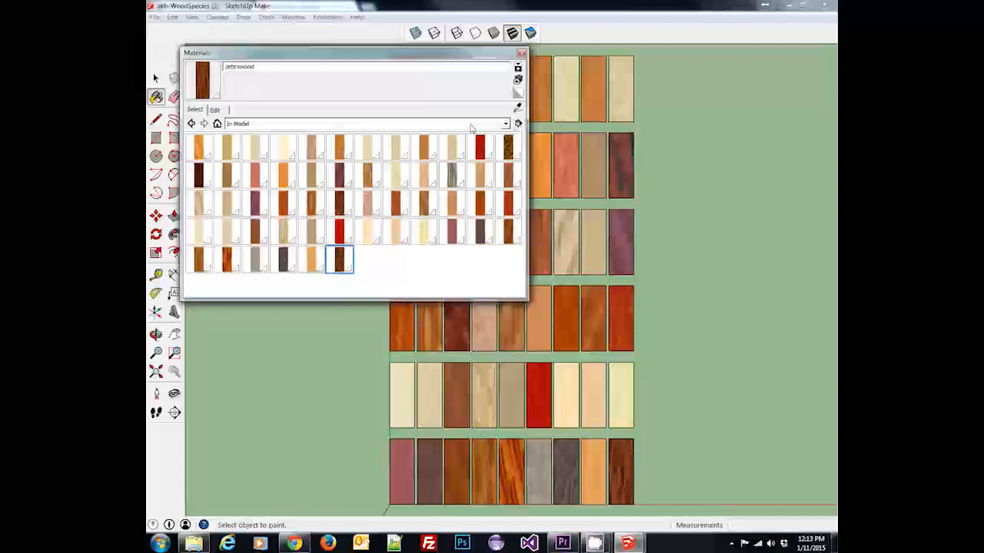
# - Save the model's materials as a collection in a new 'Wood Species Textures' folder
pyautogui.click(518, 124)
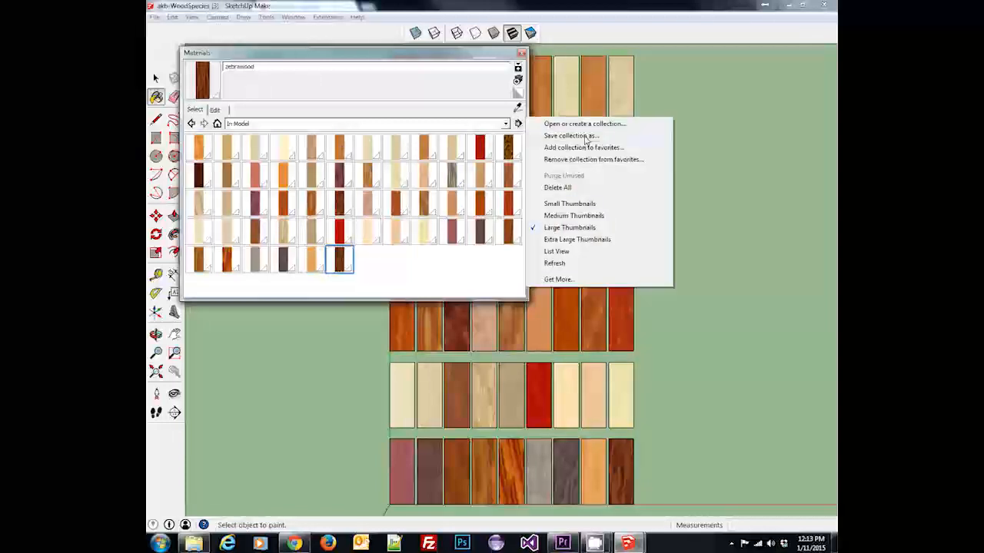
pyautogui.click(570, 135)
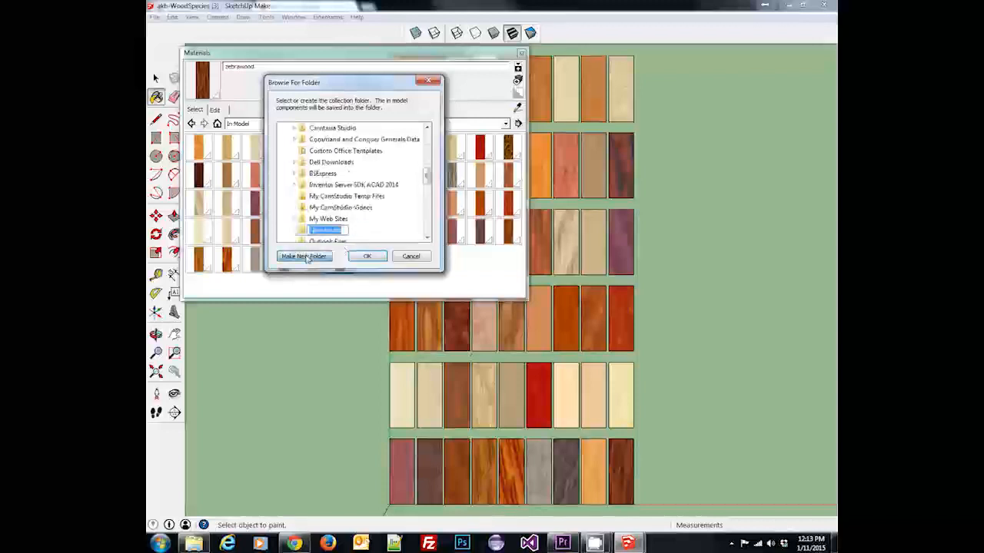
pyautogui.click(304, 255)
pyautogui.write('Wood Species Textures')
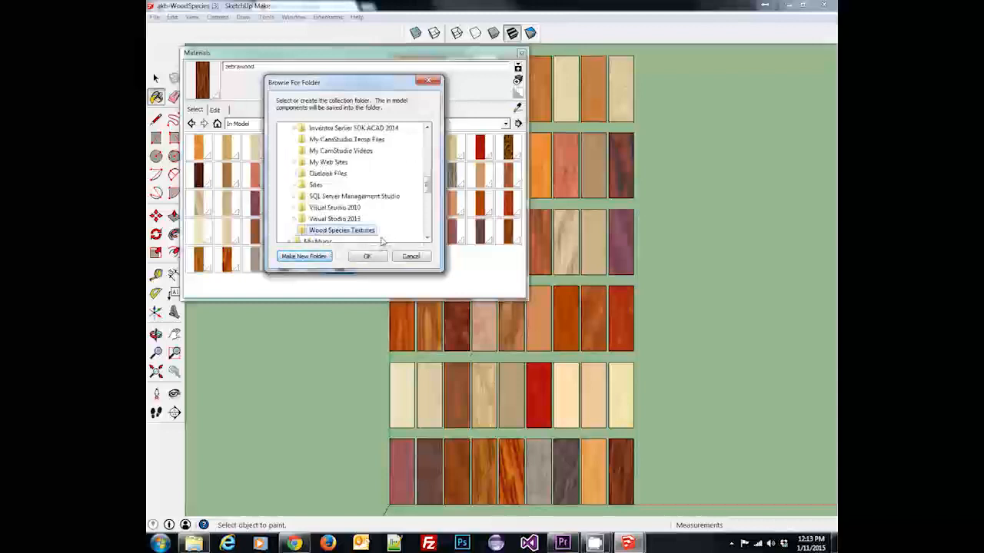
pyautogui.click(366, 256)
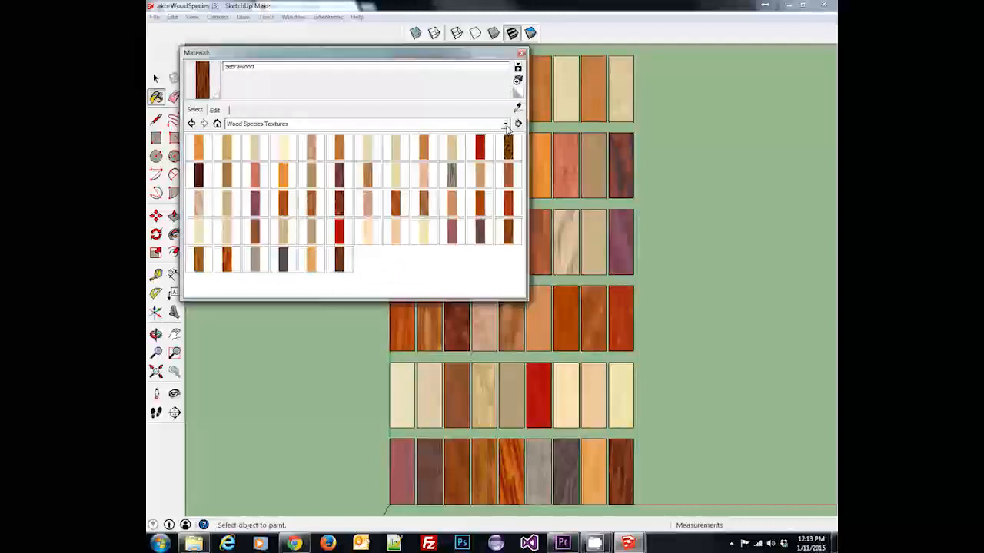
# - Select the Wood Species Textures collection in the Materials browser
pyautogui.click(505, 124)
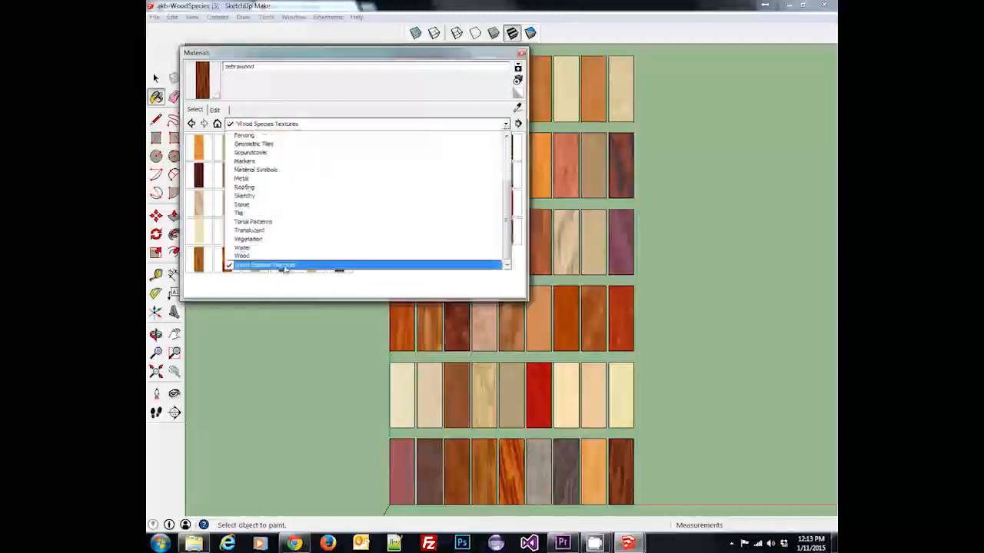
pyautogui.click(284, 264)
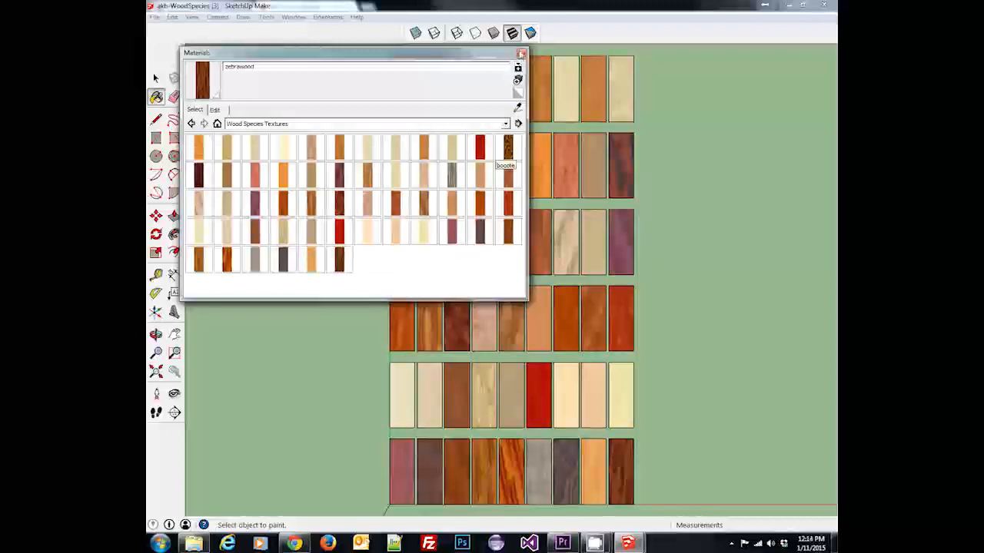
pyautogui.click(522, 52)
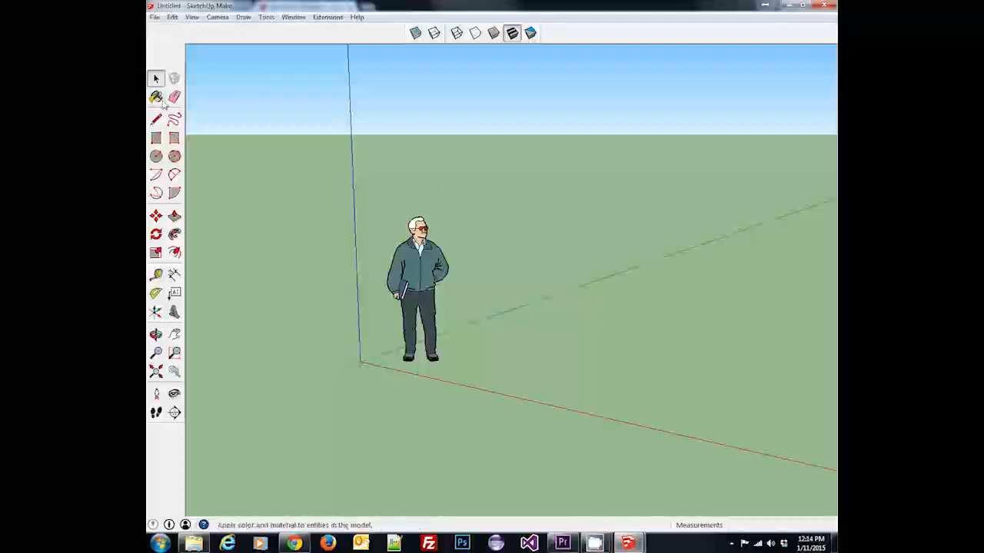
# - Draw a large ground rectangle and paint it mahogany from Wood Species Textures
pyautogui.click(156, 138)
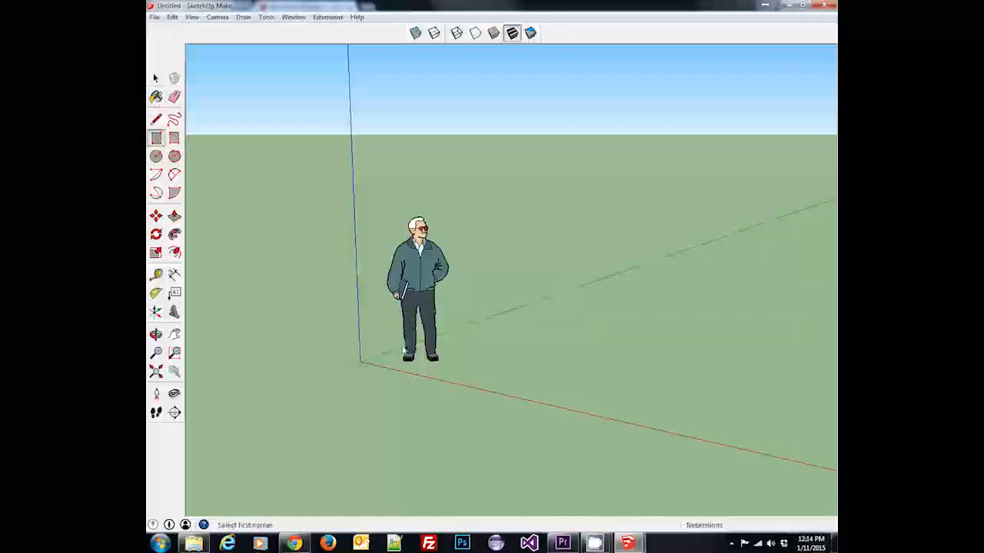
pyautogui.click(361, 361)
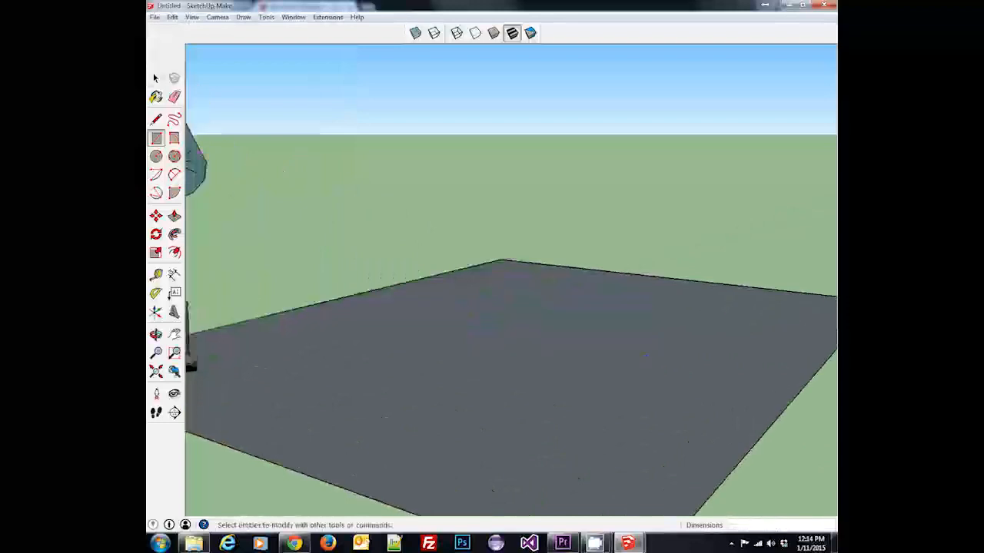
pyautogui.click(156, 97)
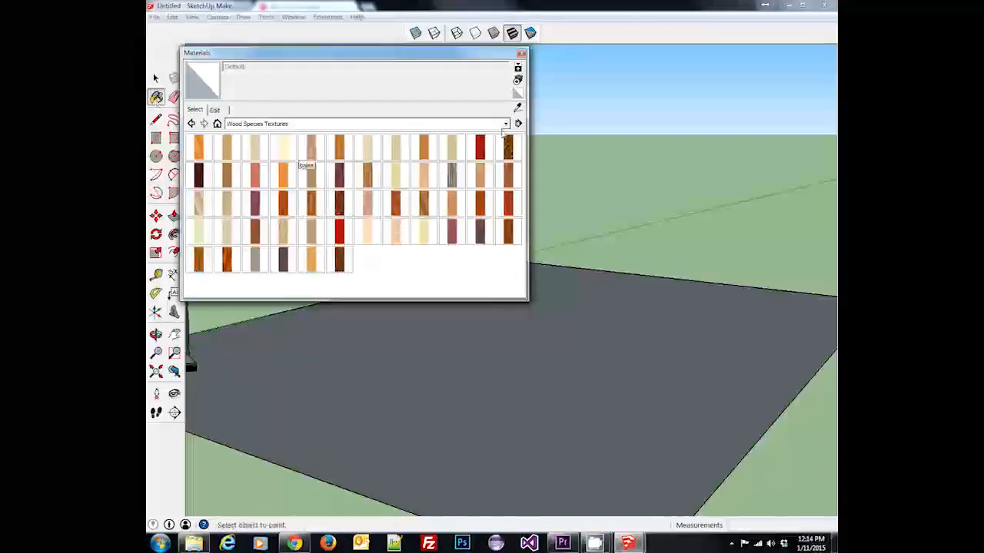
pyautogui.click(504, 123)
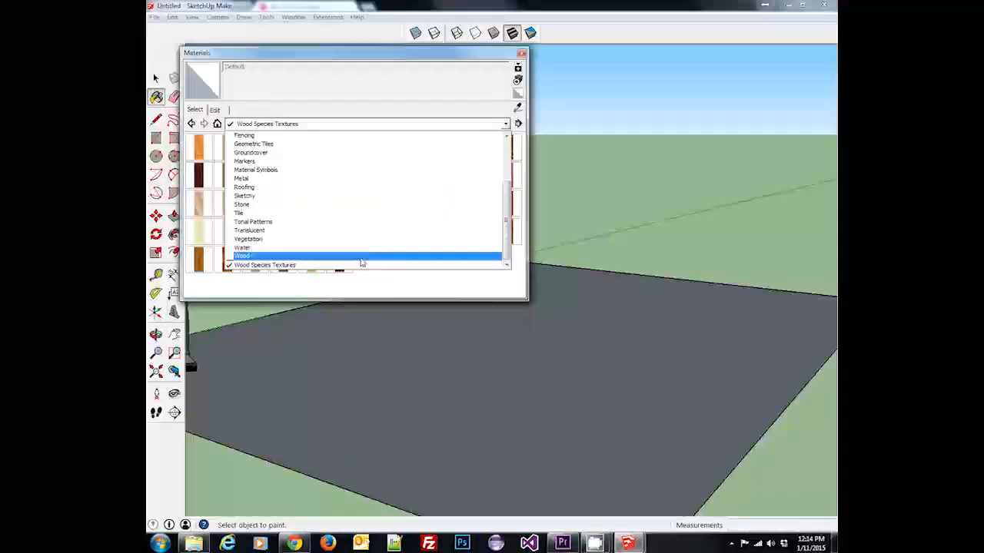
pyautogui.click(243, 255)
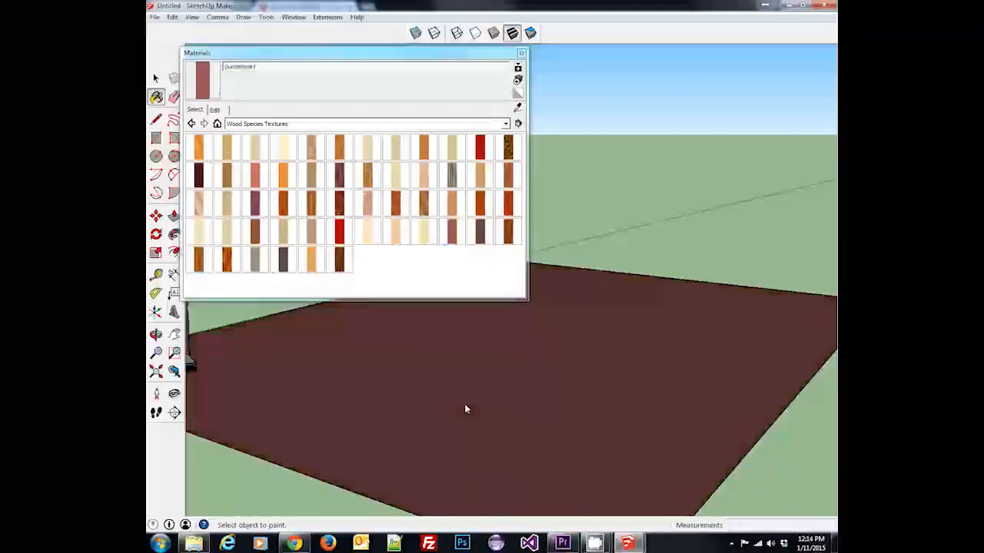
pyautogui.click(422, 203)
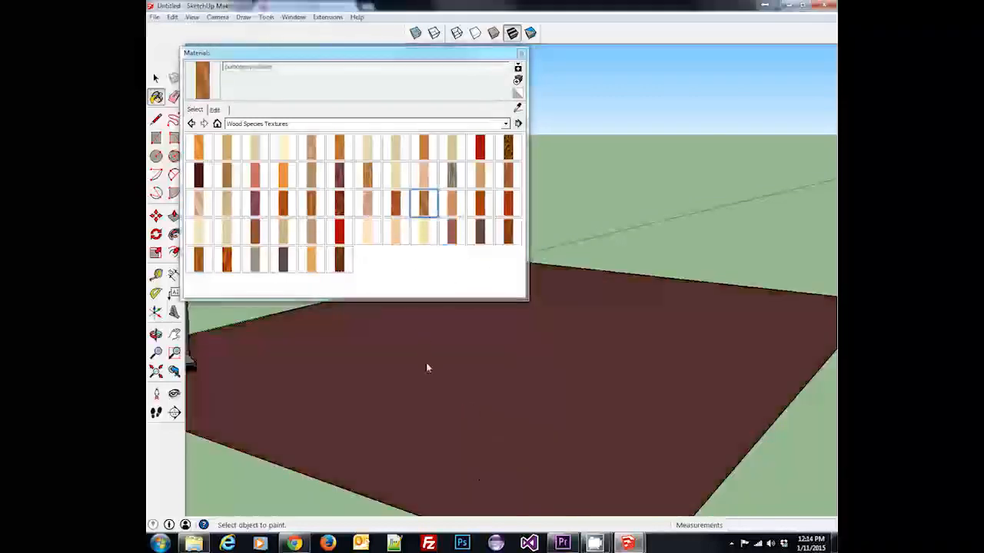
pyautogui.click(396, 204)
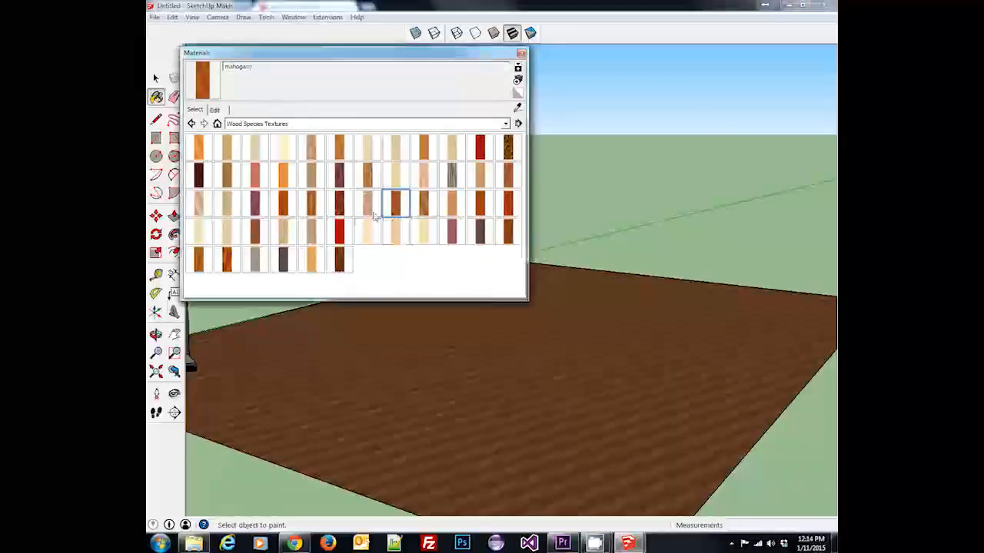